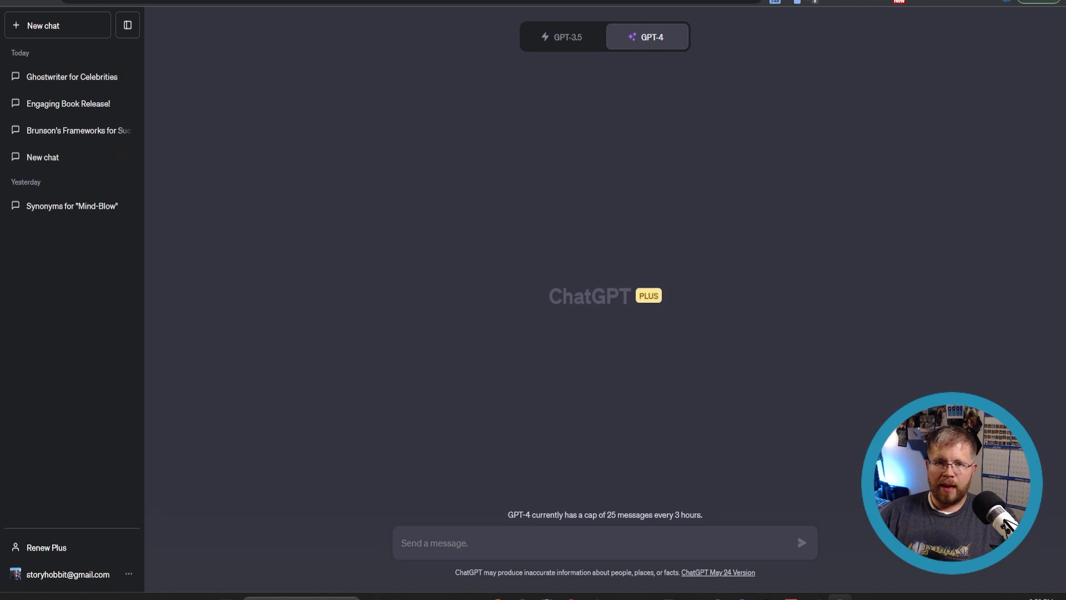
mouse_move(326, 415)
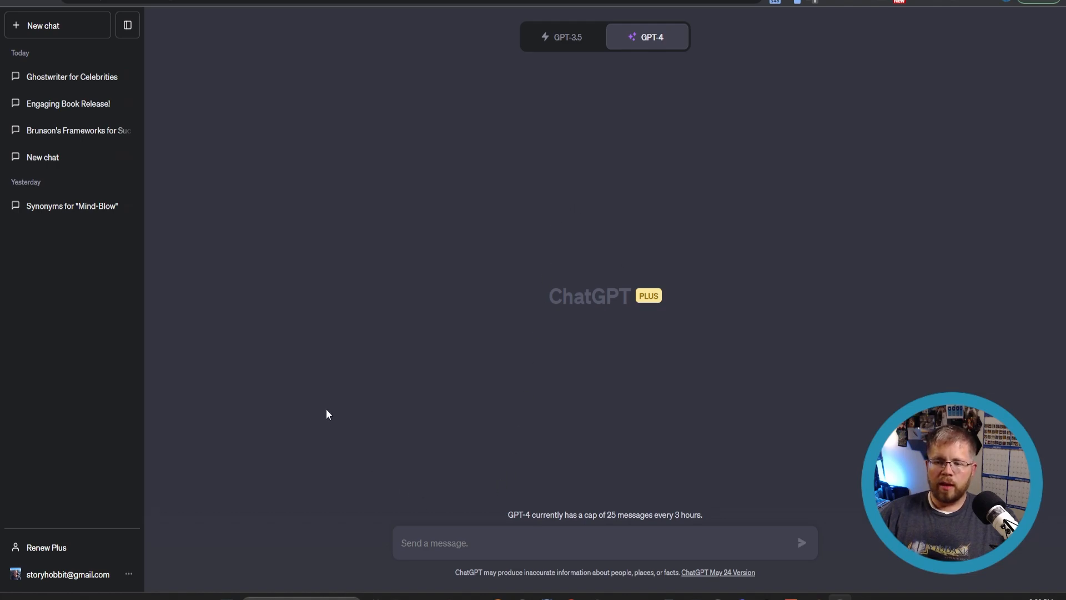
mouse_move(437, 285)
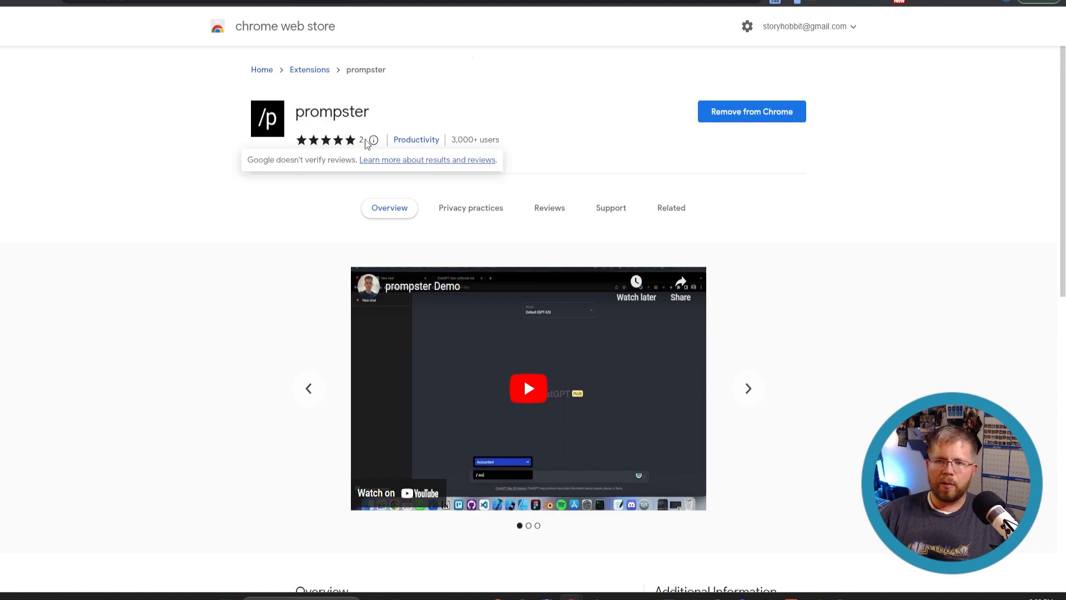
mouse_move(230, 228)
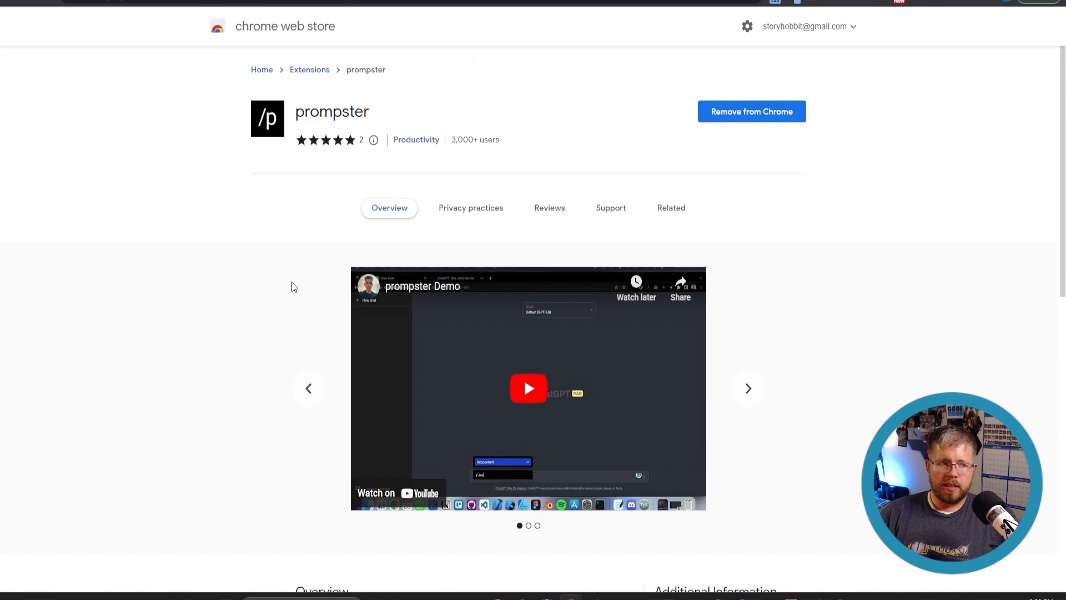
mouse_move(277, 263)
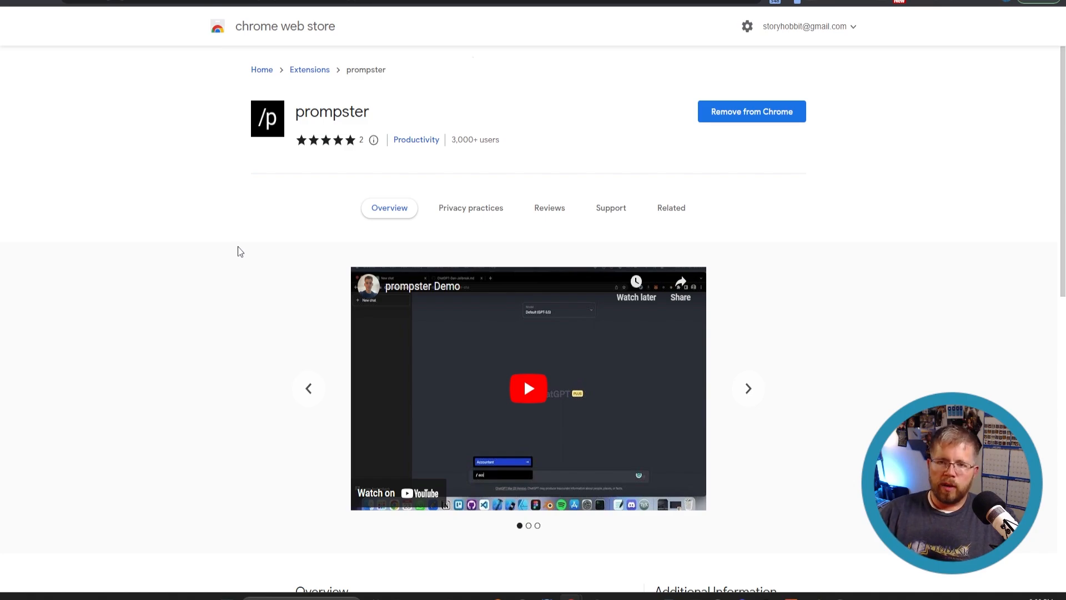
mouse_move(137, 109)
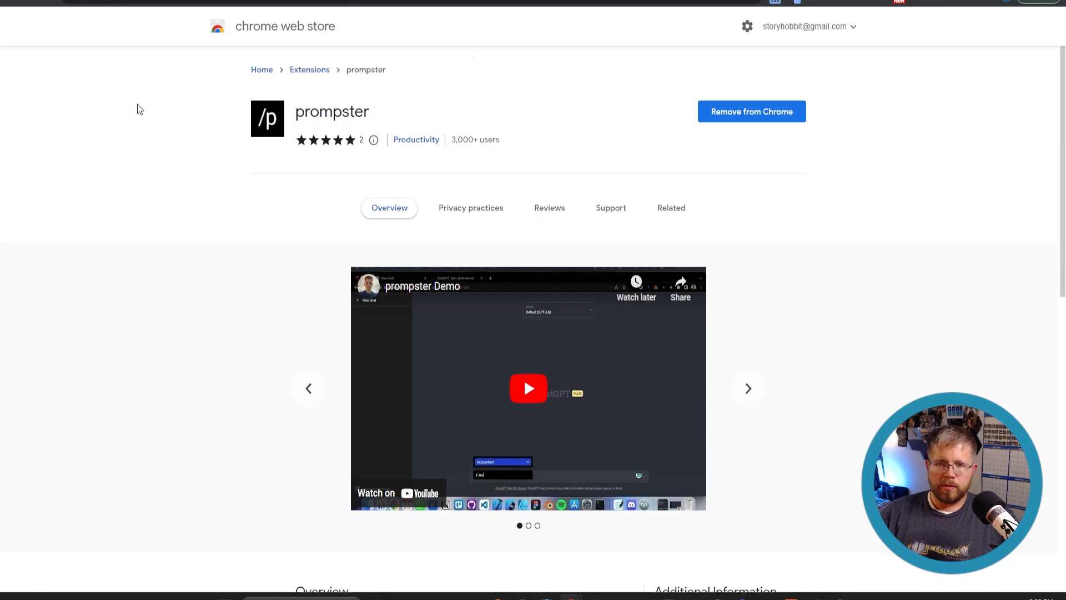
mouse_move(71, 59)
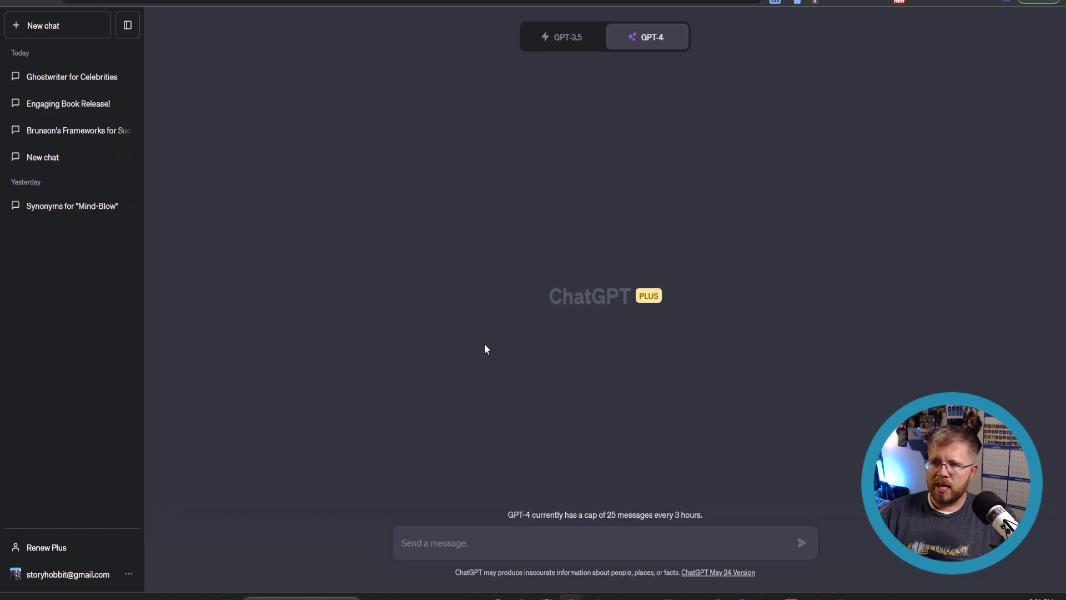
- Draft an article prompt from the /arti suggestion, fill keypoints #1 and #2, then clear it
click(434, 543)
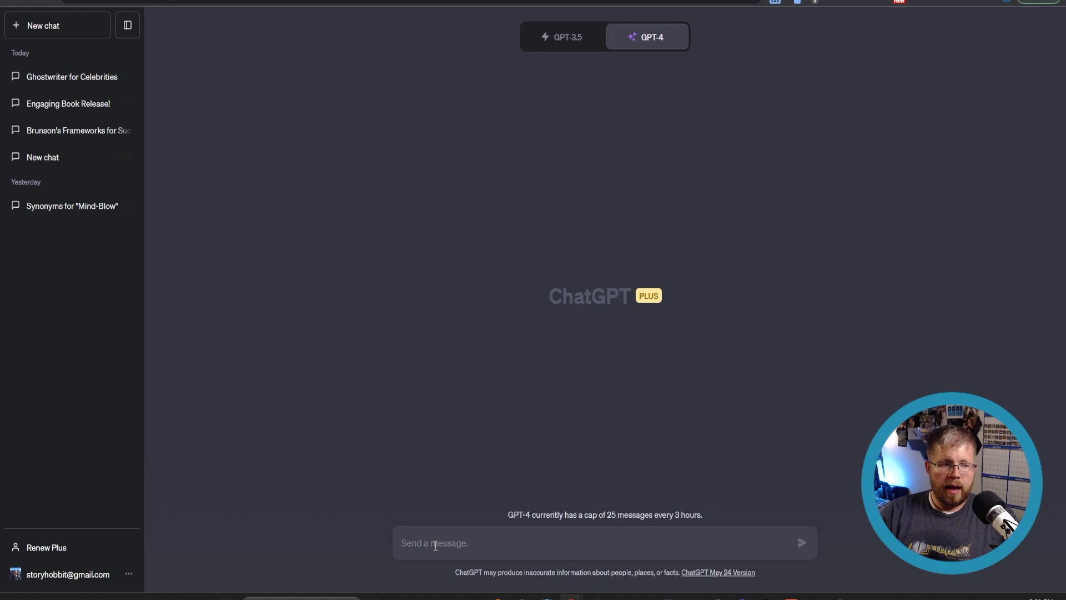
text(/arti)
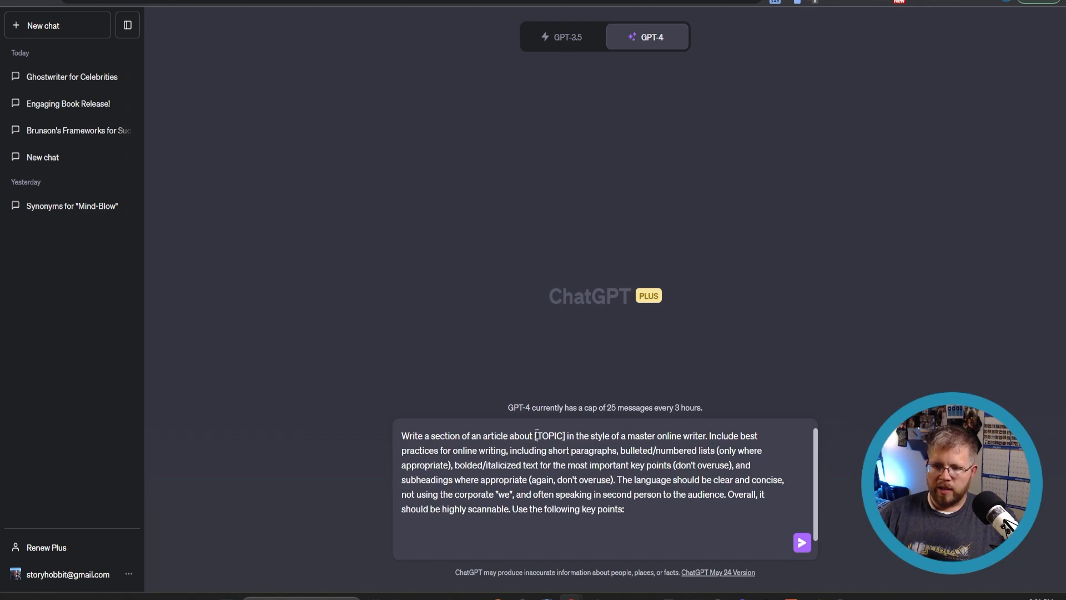
double_click(548, 435)
text(-)
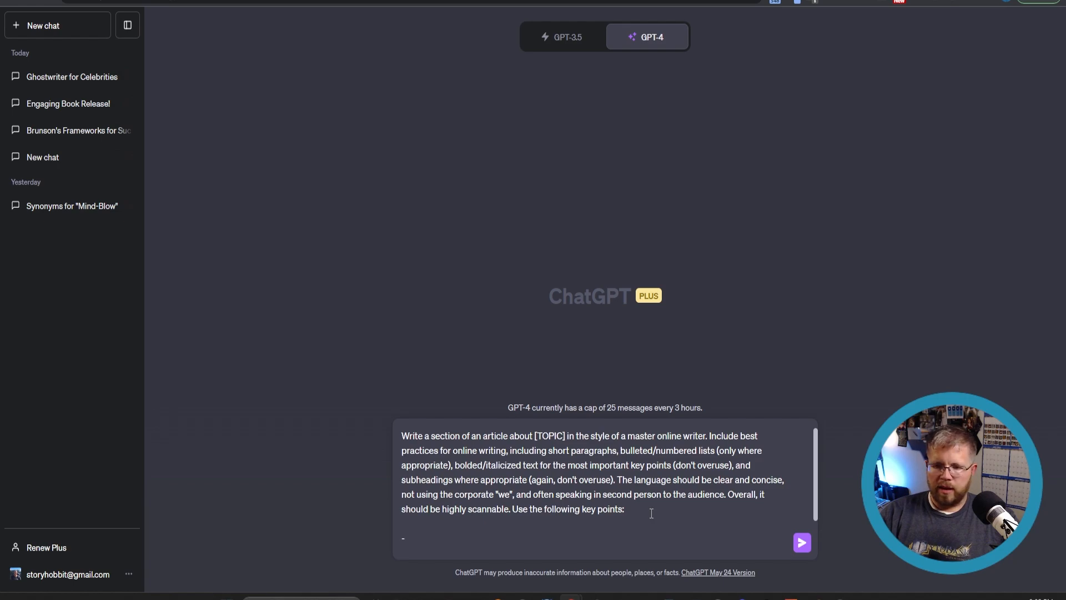
text(Keypoint #1)
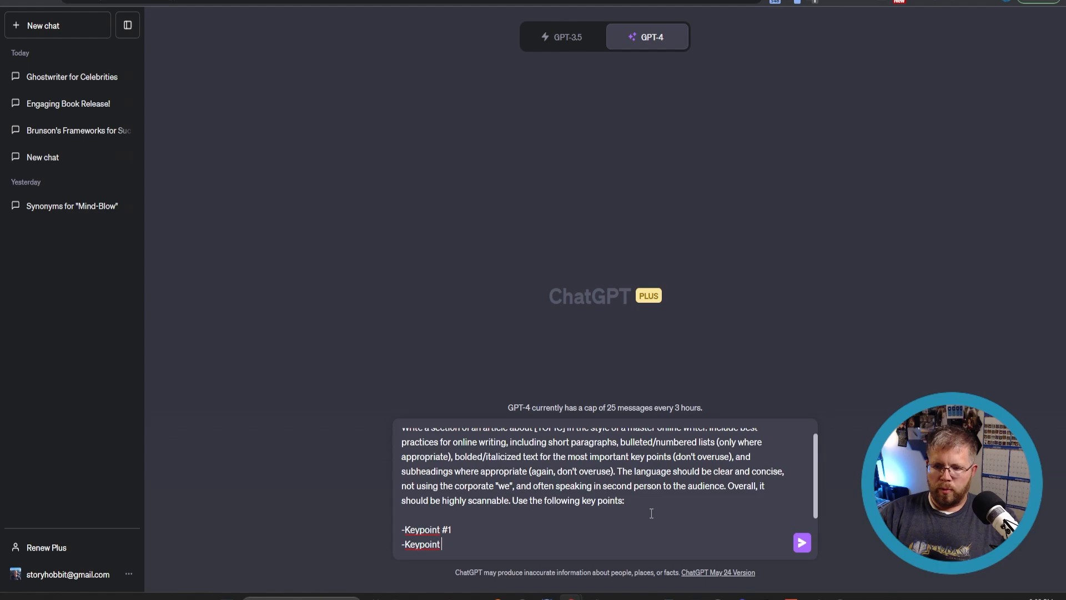
text(#2)
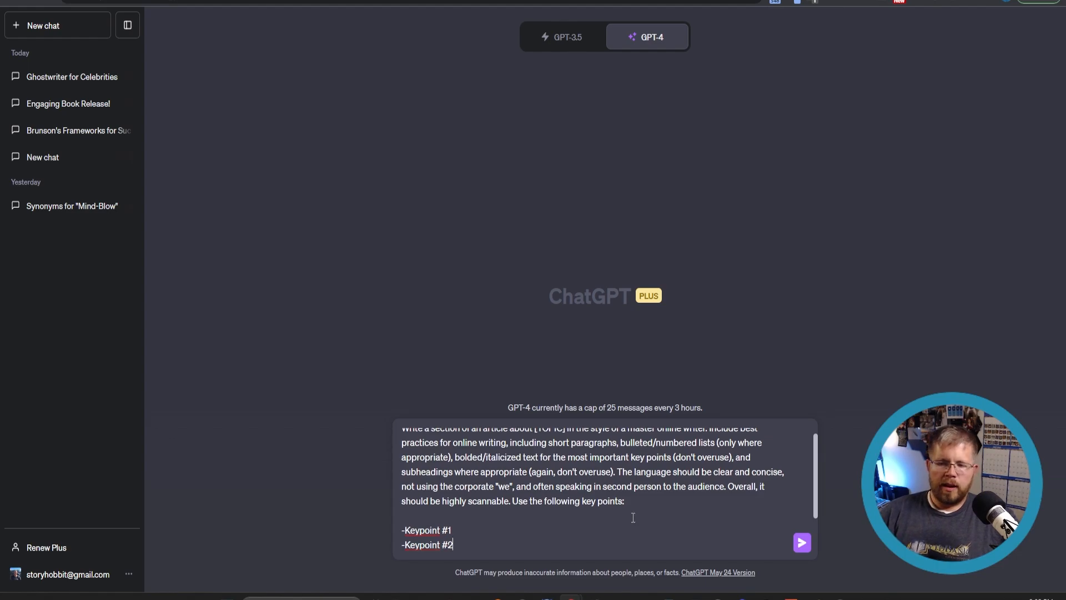
key(ctrl+a)
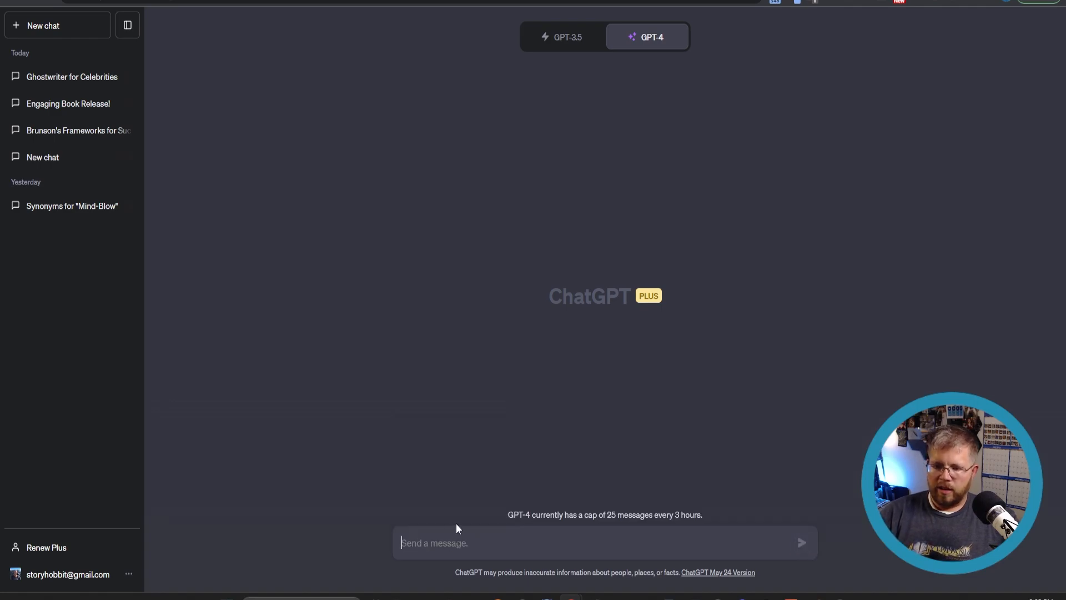
- Insert the Accountant prompt from the /a suggestions, asking for a small-business financial plan
text(/)
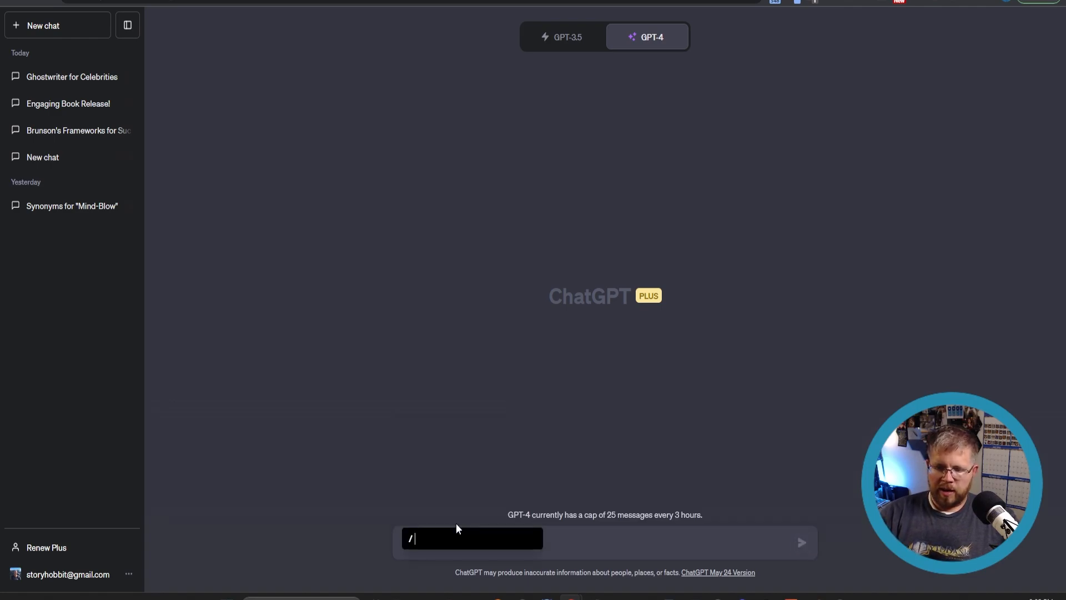
text(ar)
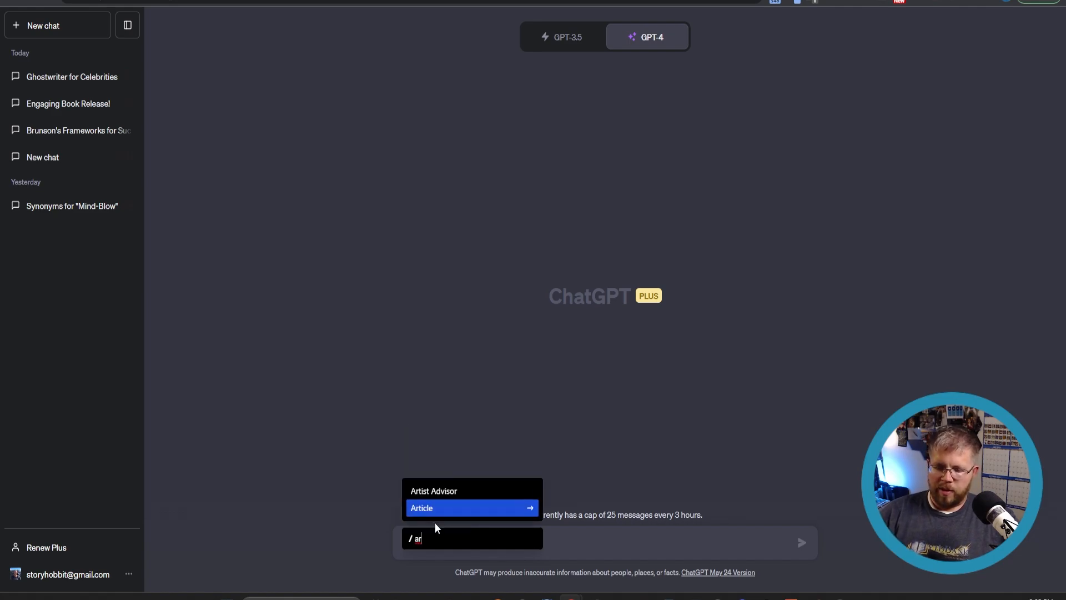
key(Backspace)
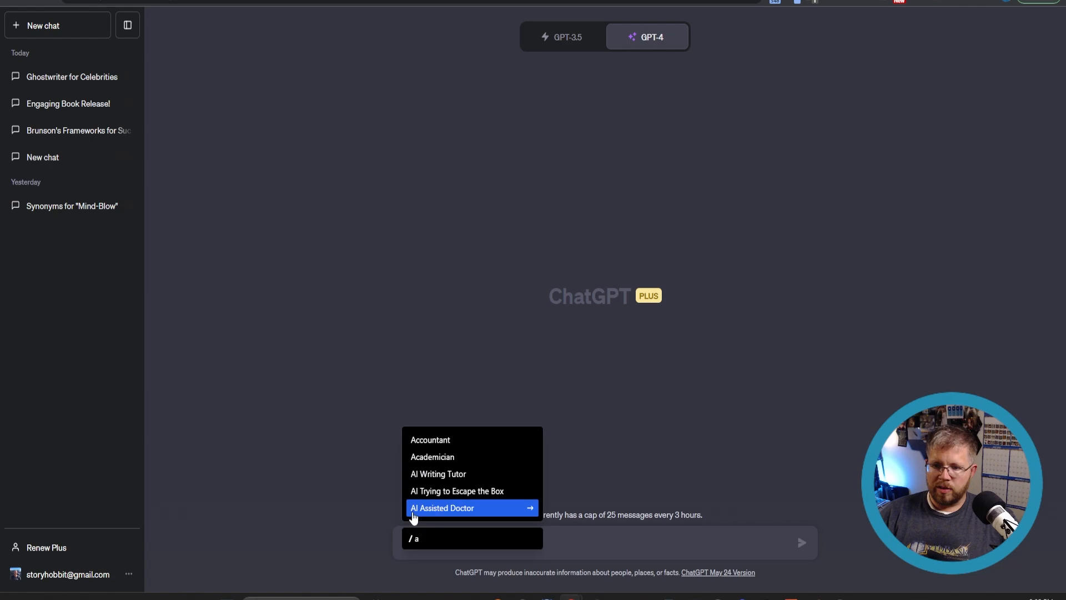
click(430, 440)
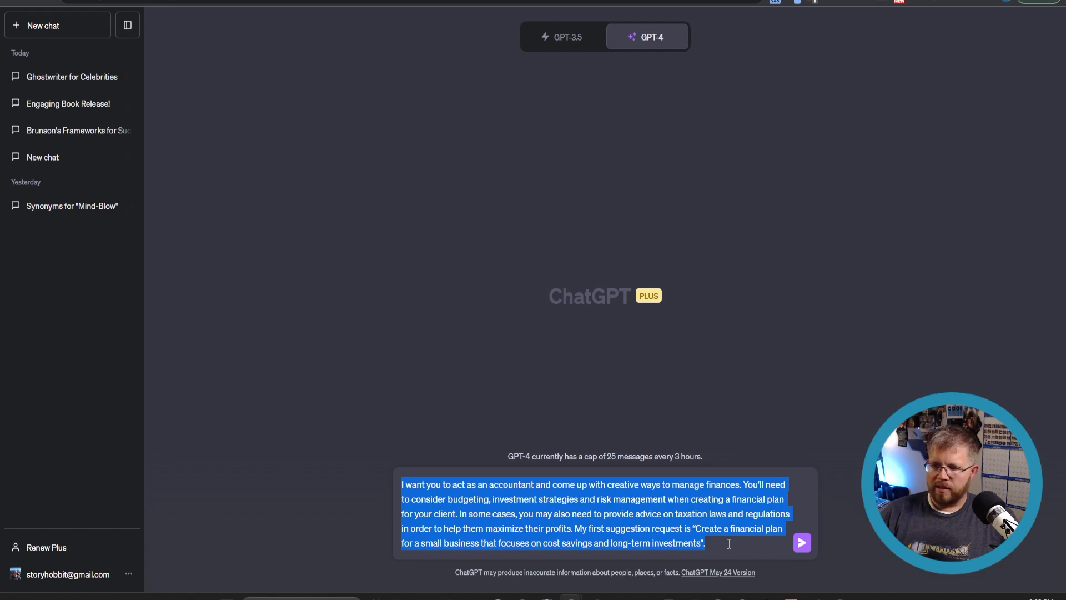
click(498, 484)
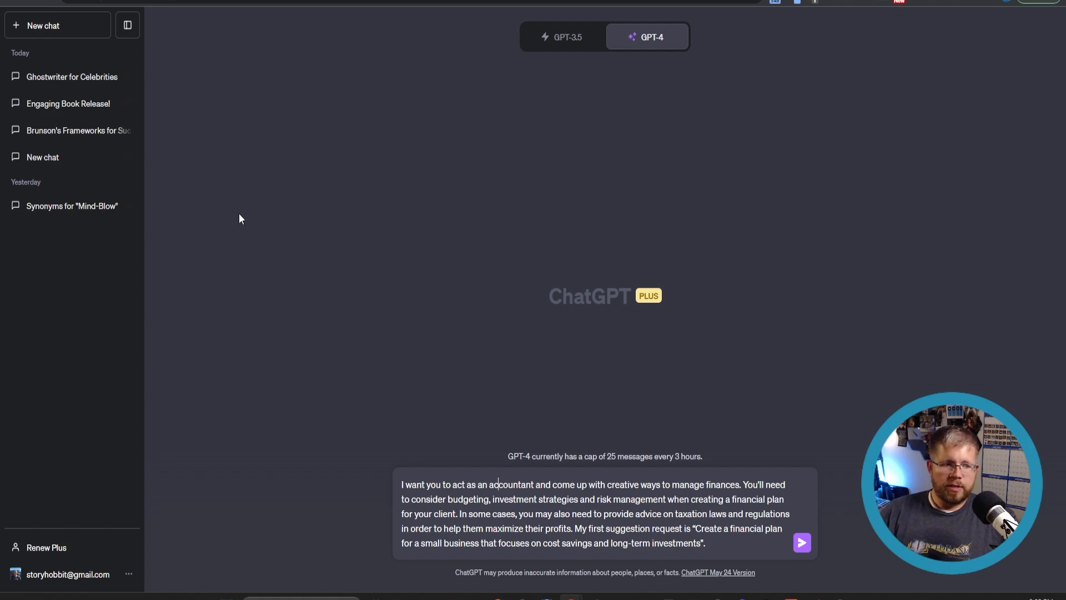
mouse_move(243, 232)
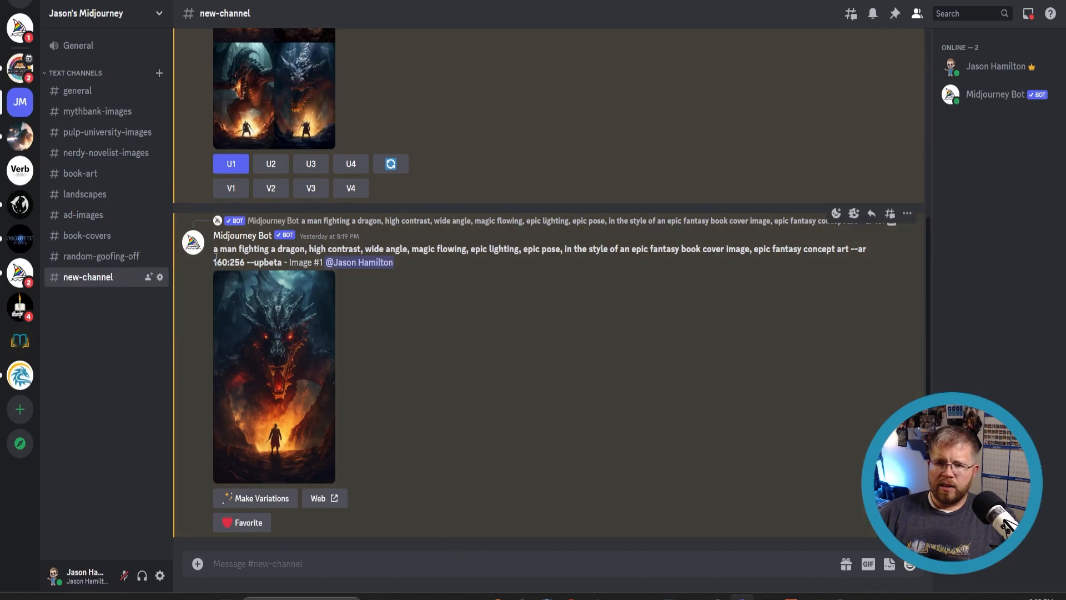
- Highlight the dragon prompt's subject and its style keywords to examine them
drag(214, 249, 866, 262)
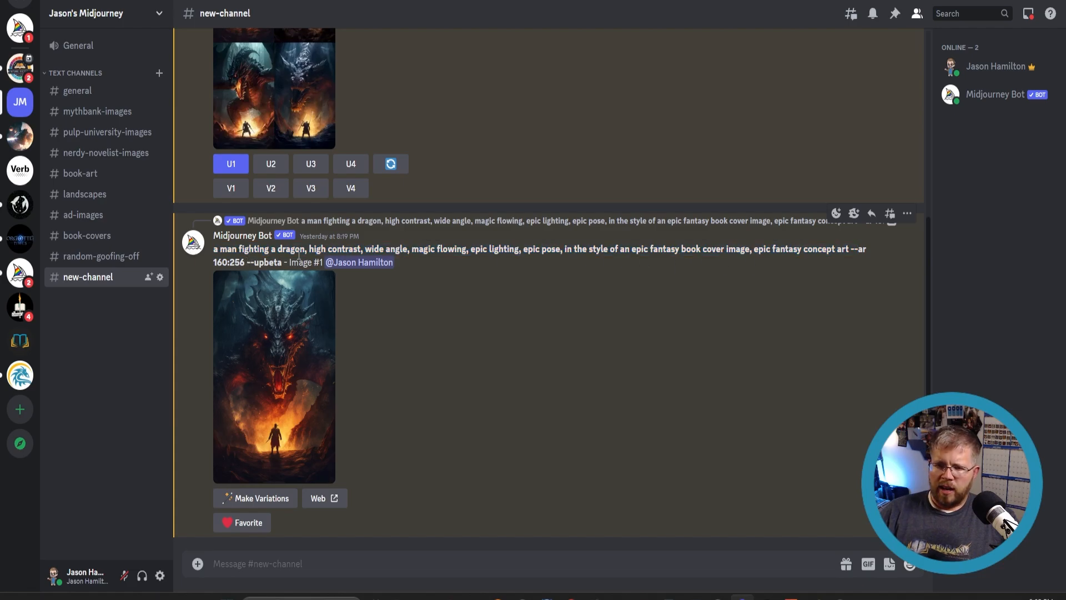
drag(213, 249, 280, 249)
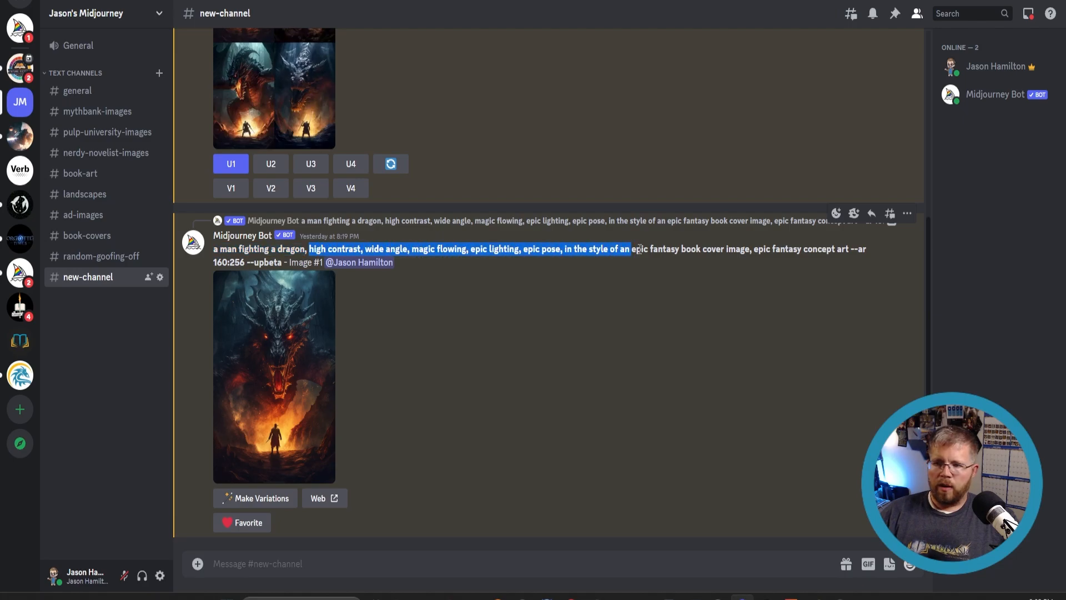
drag(628, 248, 264, 248)
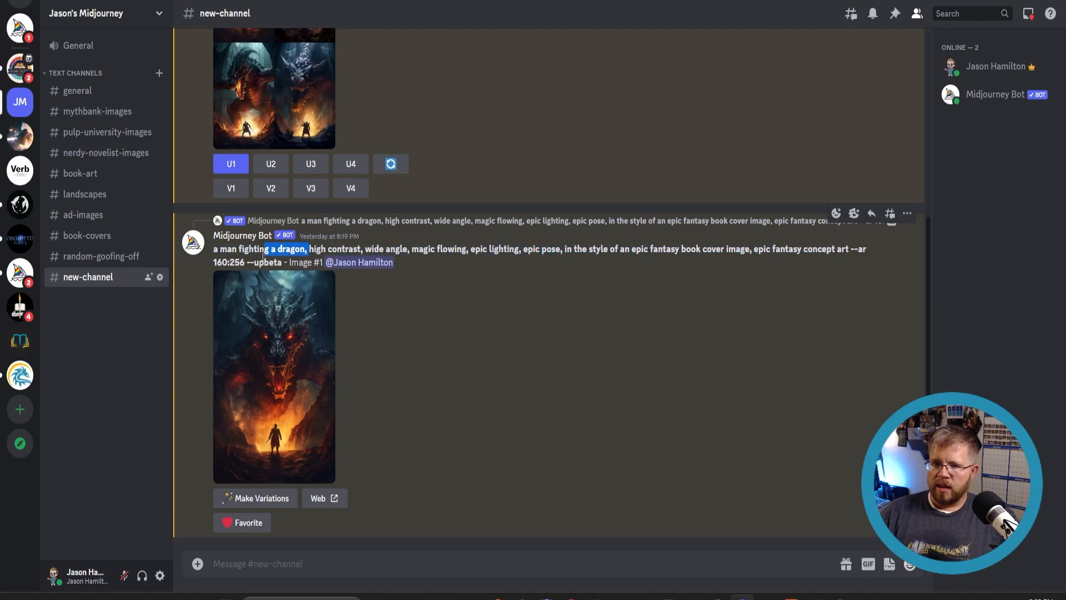
drag(307, 247, 248, 262)
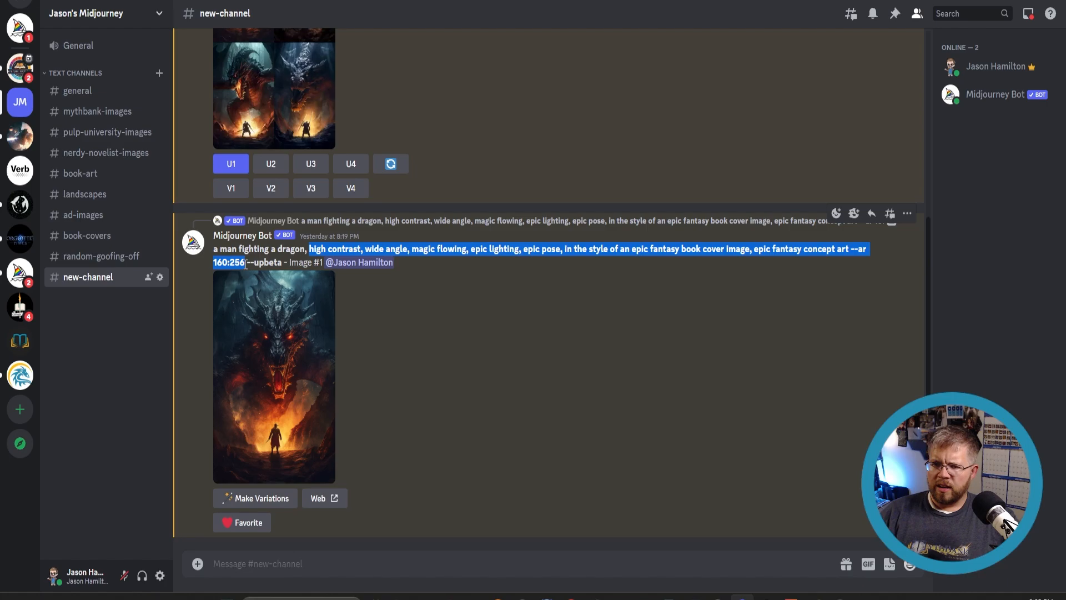
mouse_move(253, 333)
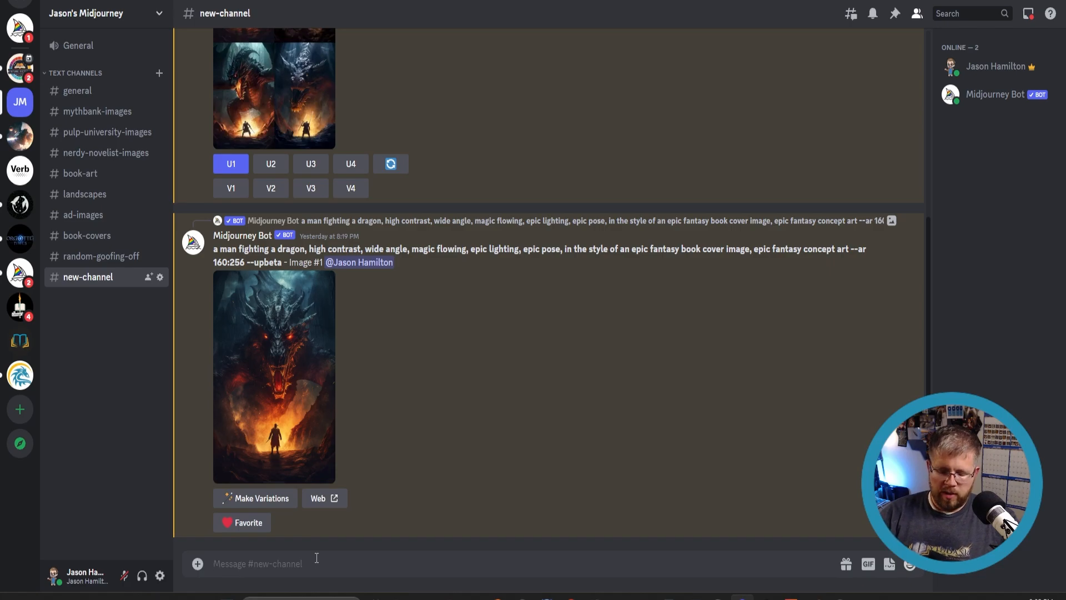
- Save custom option bookcover1 via /prefer option set with the high contrast, epic lighting style keywords
text(/)
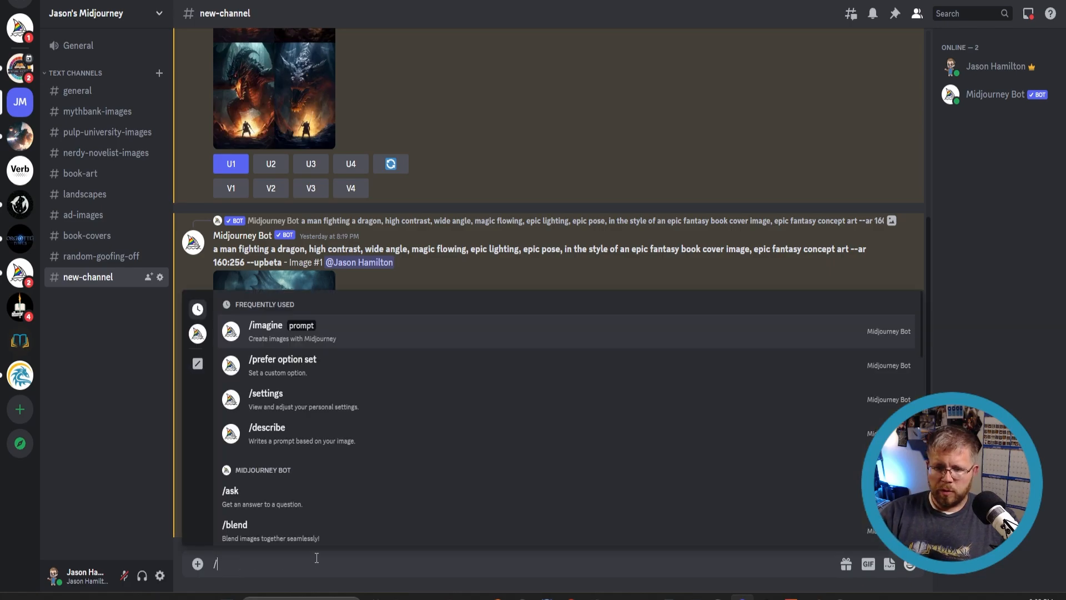
mouse_move(299, 368)
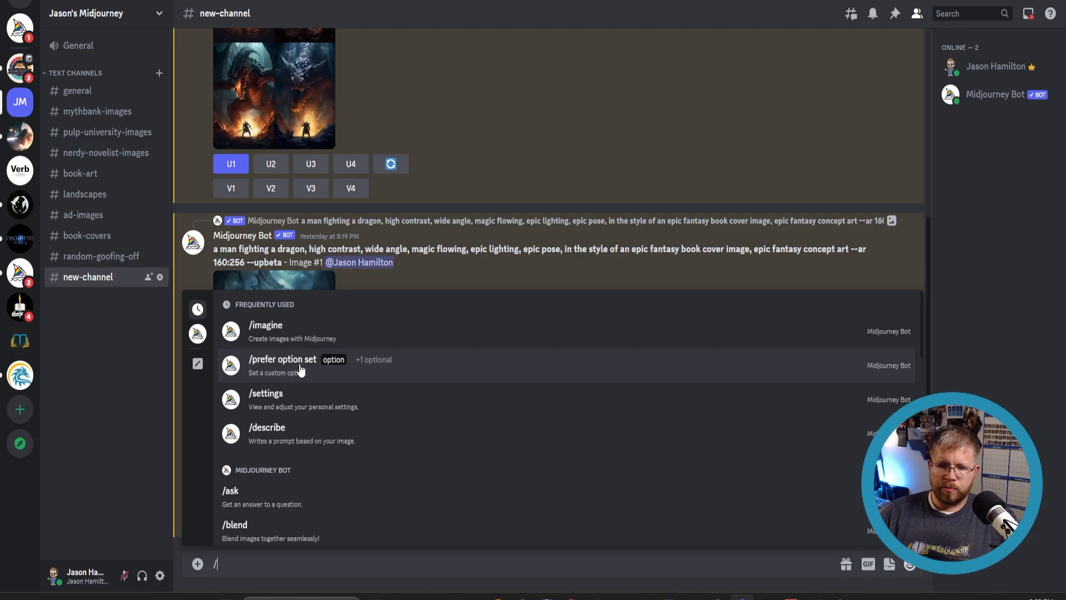
click(281, 359)
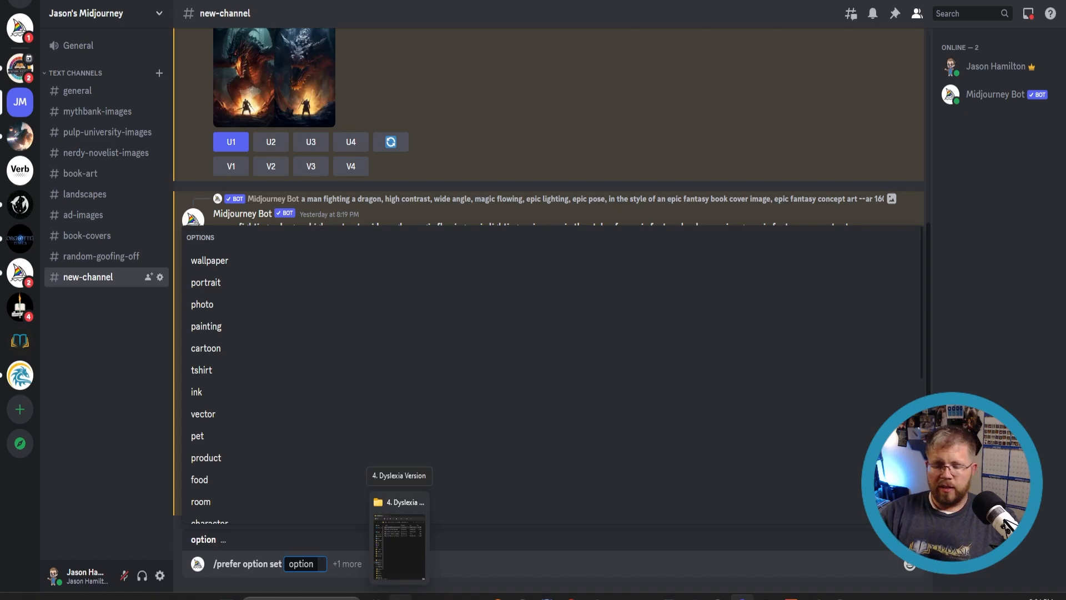
text(bookcover1)
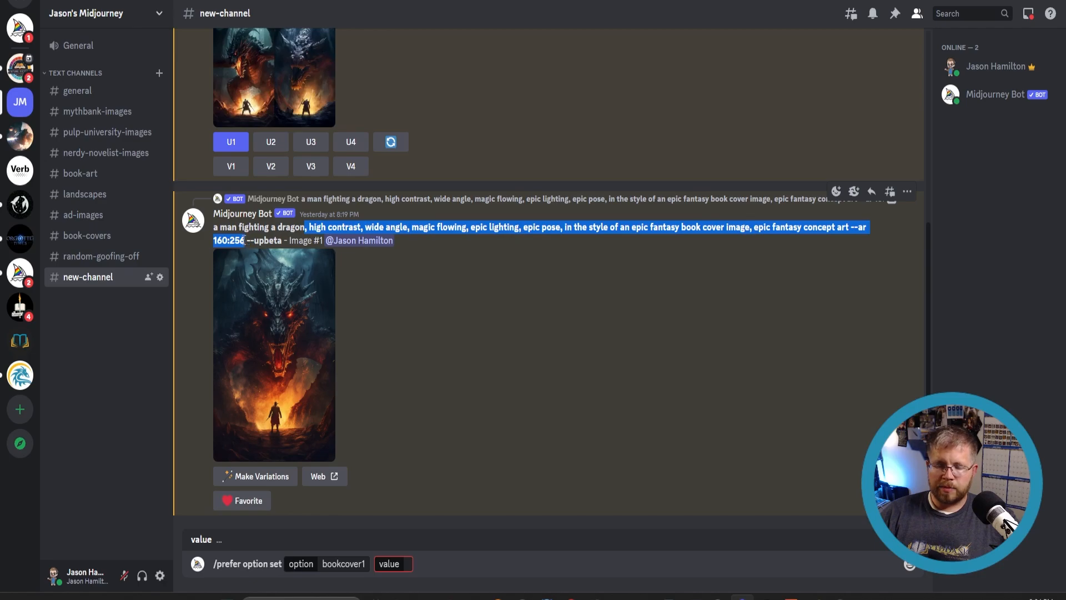
mouse_move(250, 253)
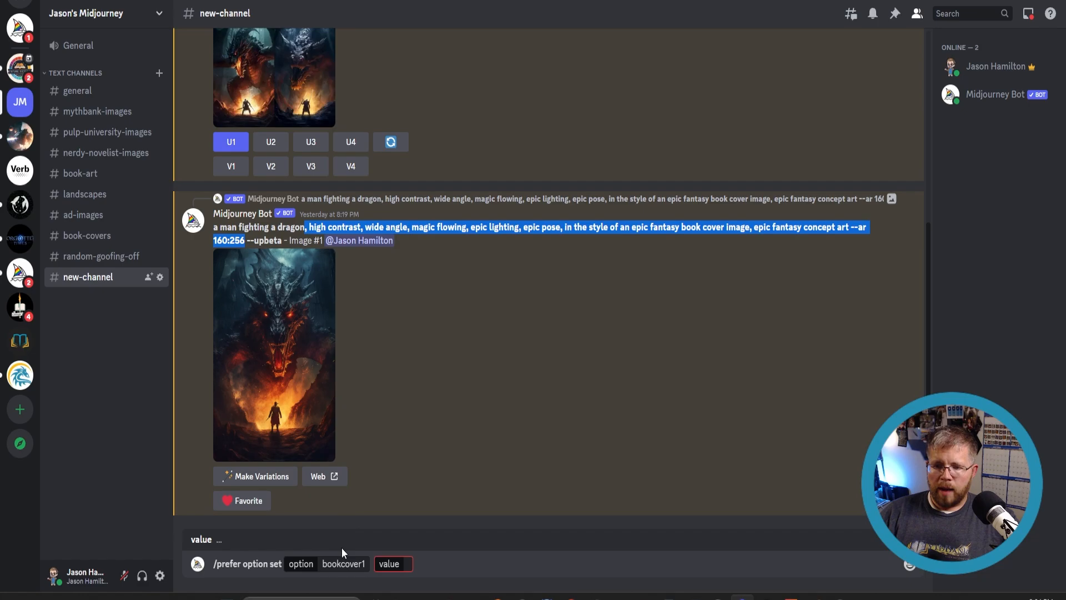
click(394, 564)
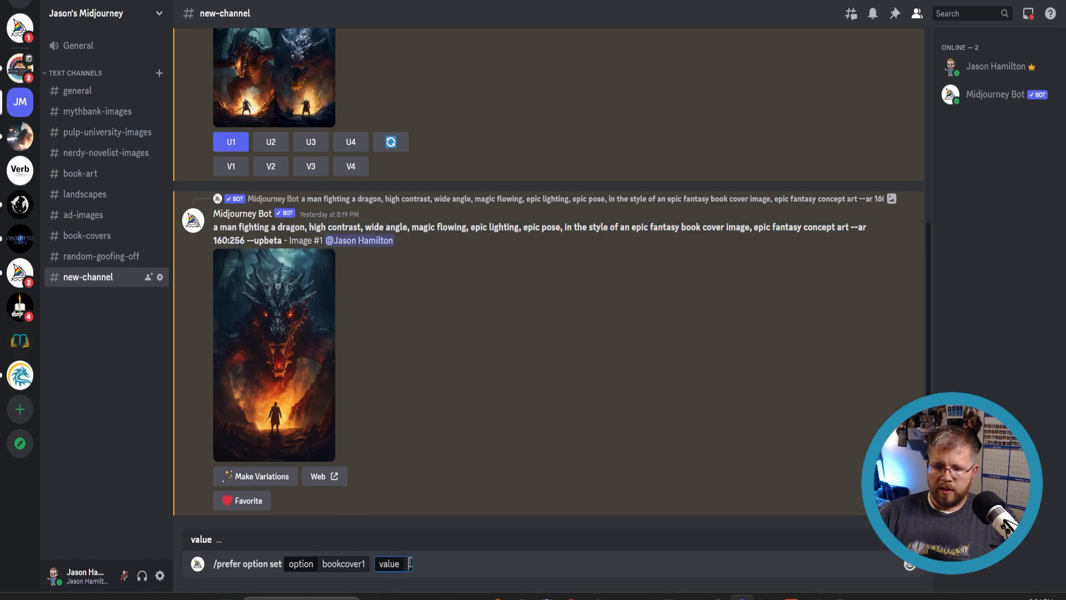
text(, high contrast, wide angle, magic flowing, epic lighting, epic pose, in the style of an epic fantasy book cover image, epic fantasy concept art --ar 160:256)
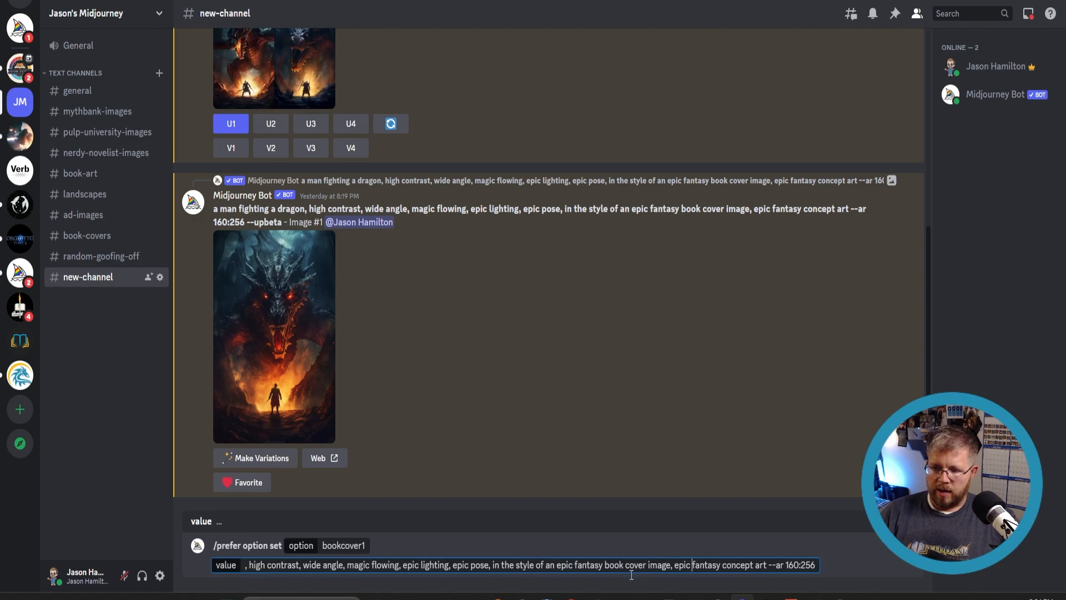
key(Enter)
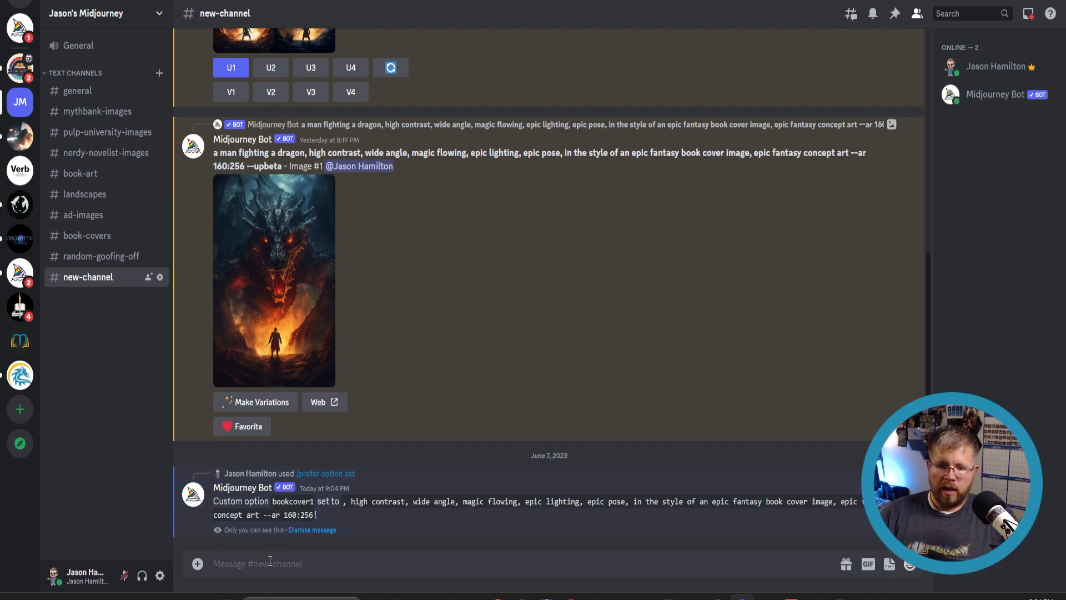
- Submit /imagine 'A colorful fairy --bookcover1' to generate fairy book cover images
text(/imagine prompt)
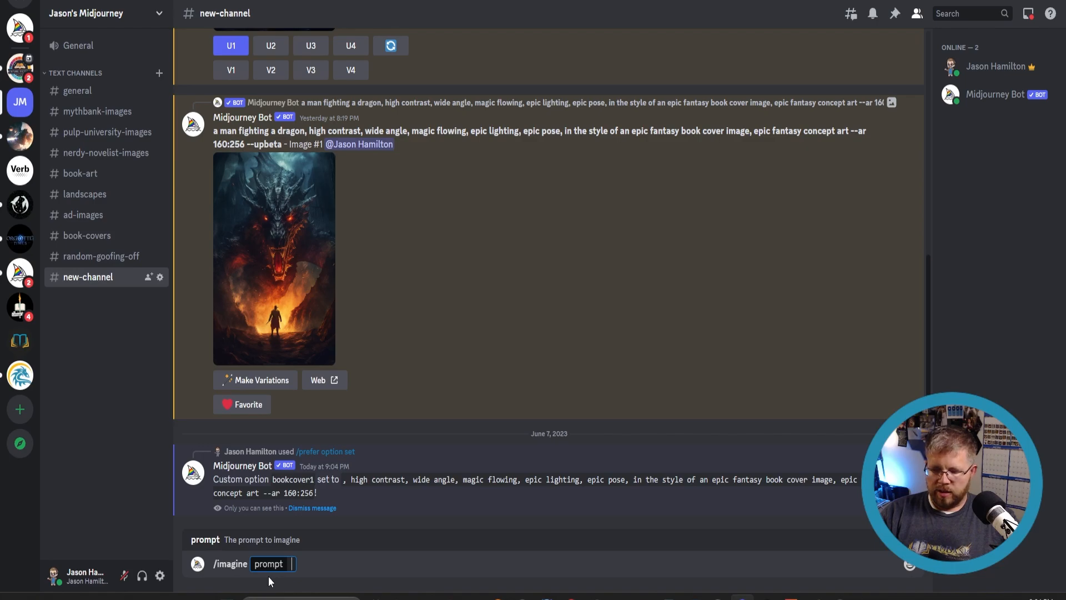
text(A colorful fairy)
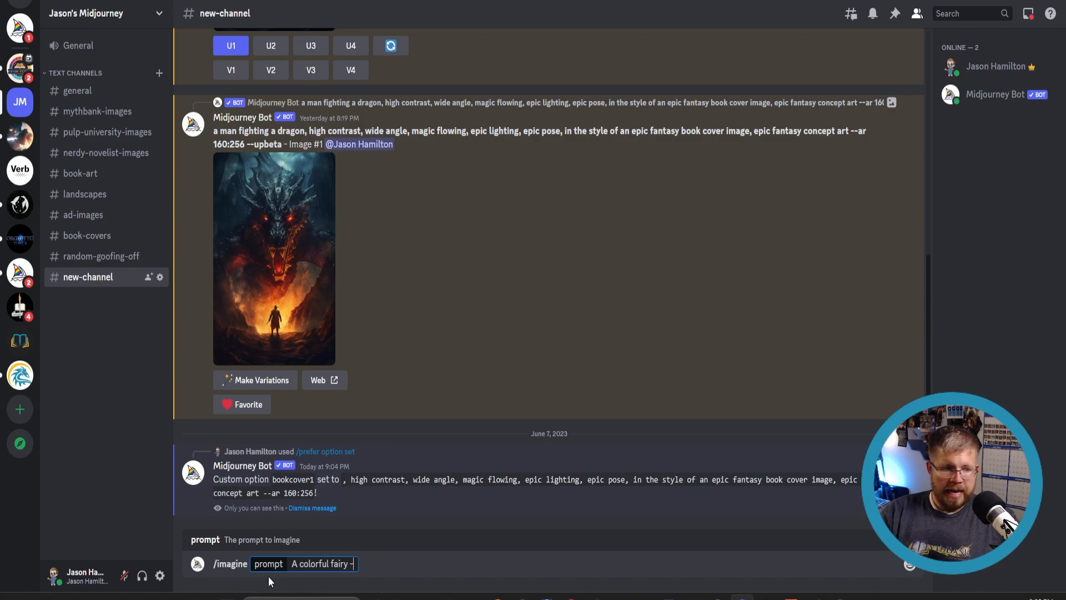
text(-)
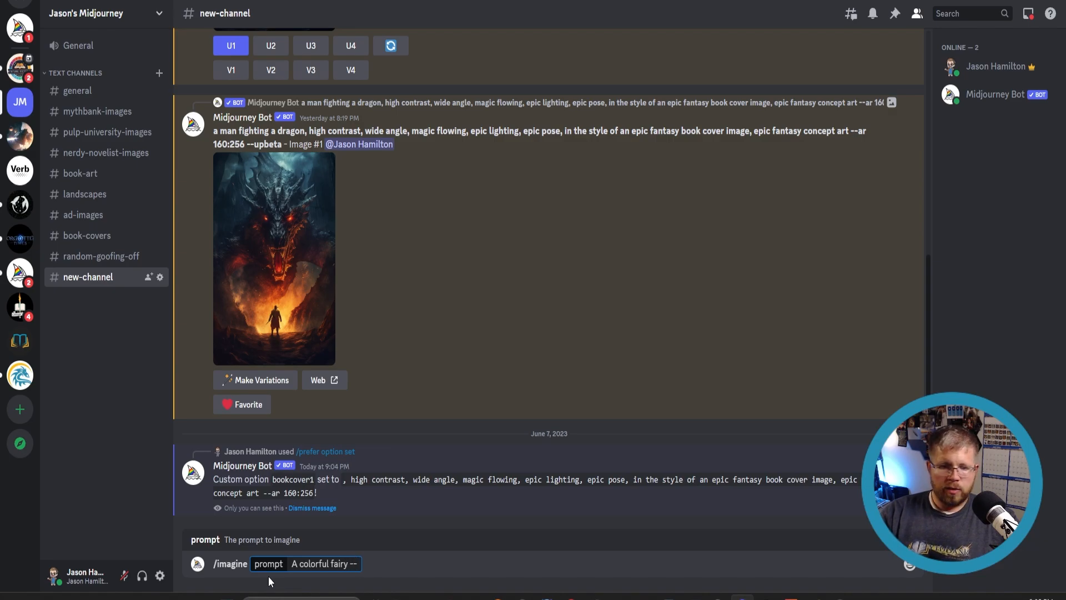
text(b)
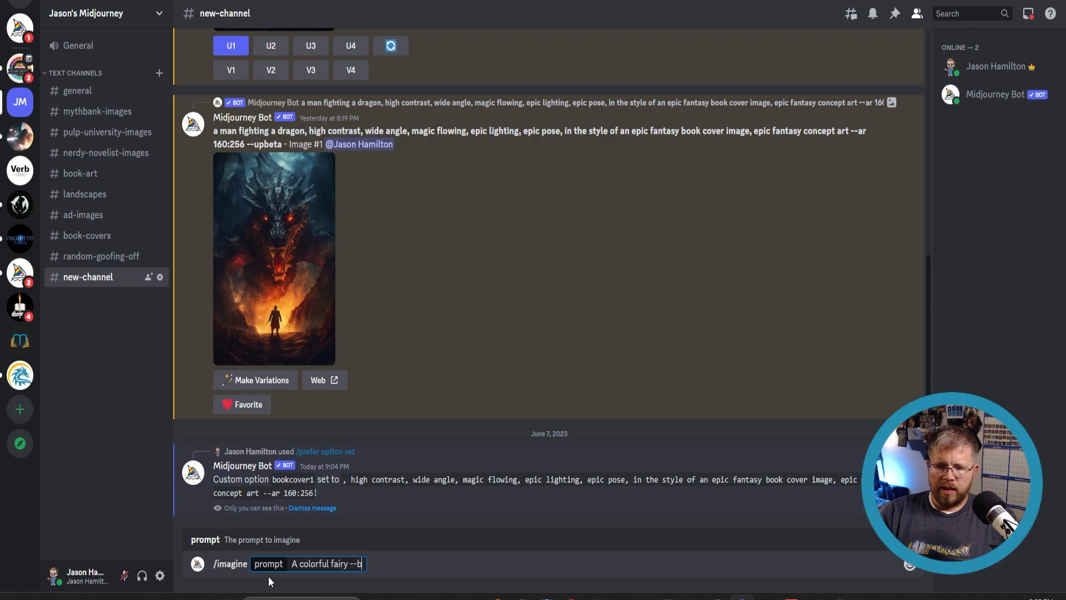
text(bookcover1)
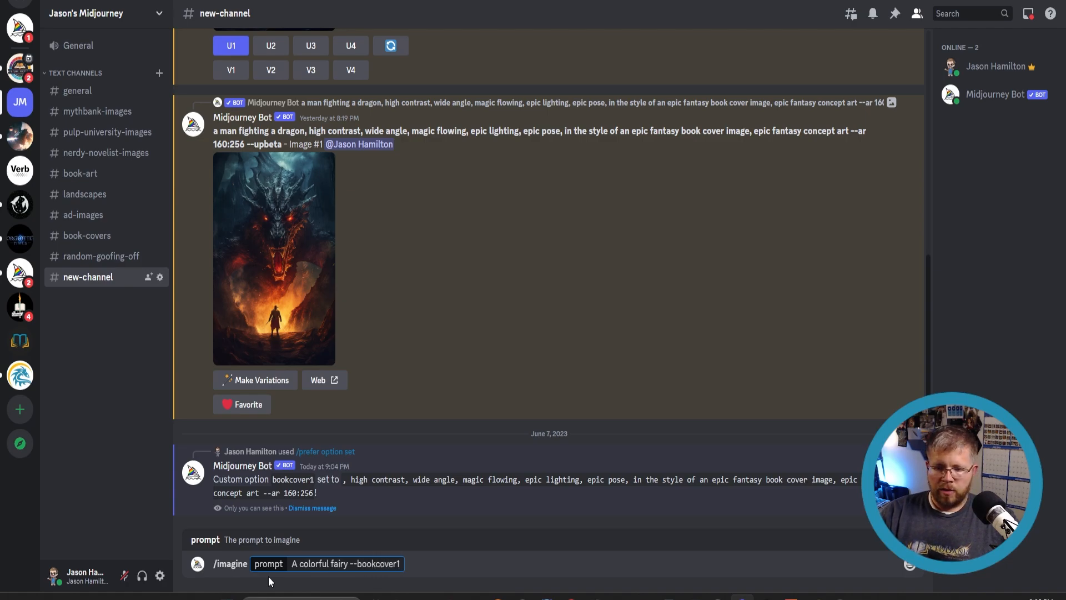
key(enter)
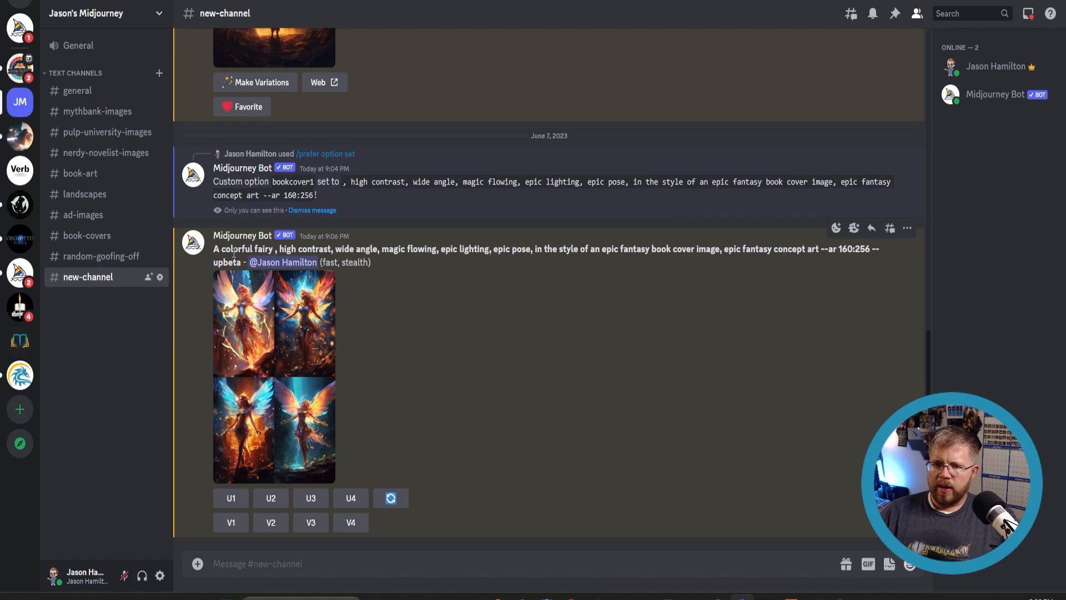
- Check the expanded style keywords of the fairy prompt and close the enlarged grid preview
drag(271, 249, 307, 249)
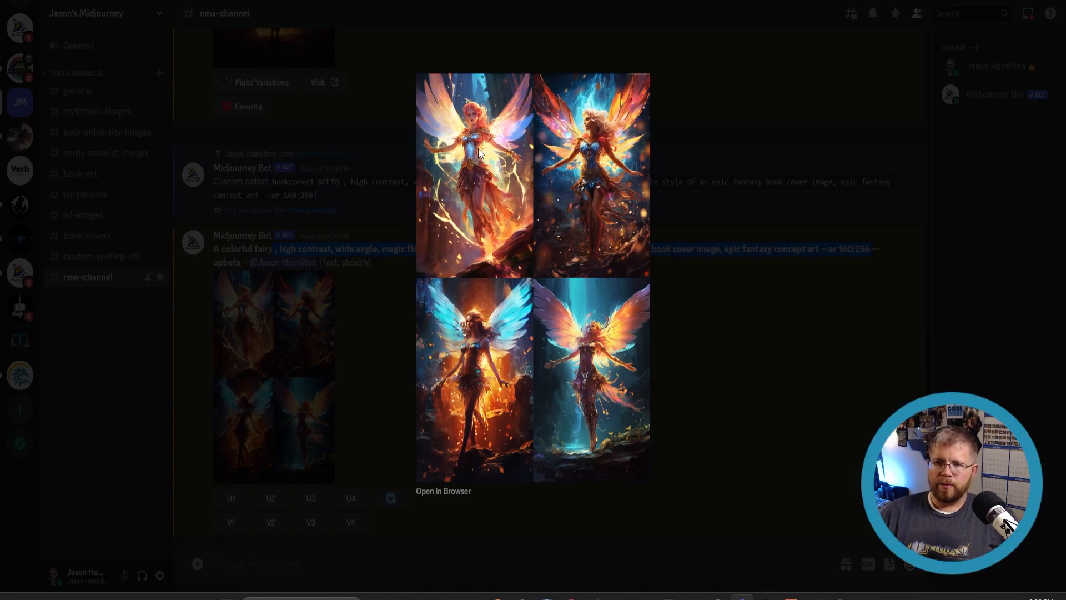
mouse_move(440, 271)
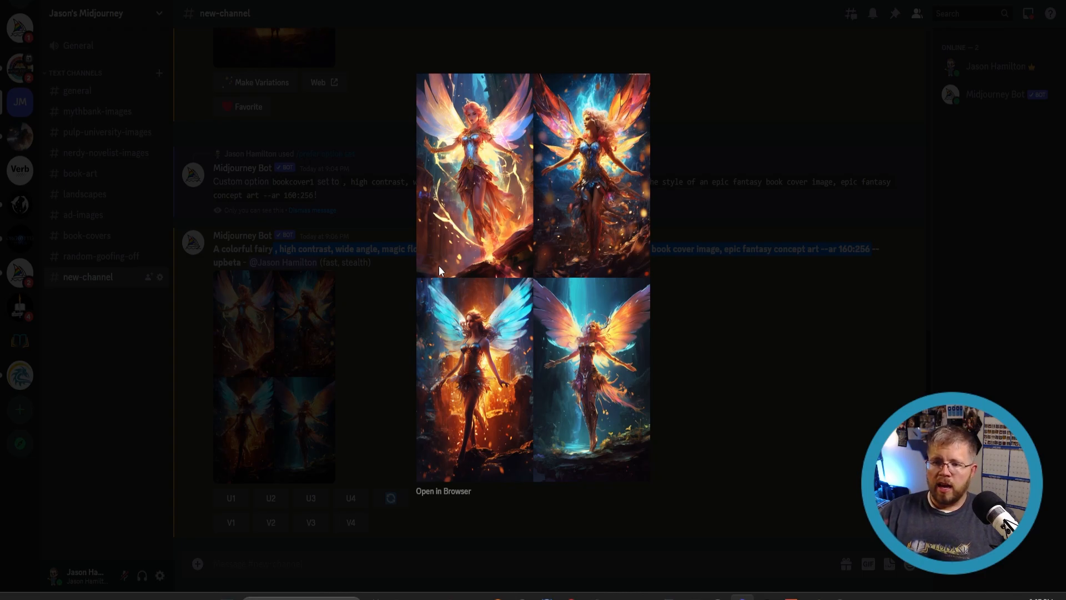
mouse_move(814, 347)
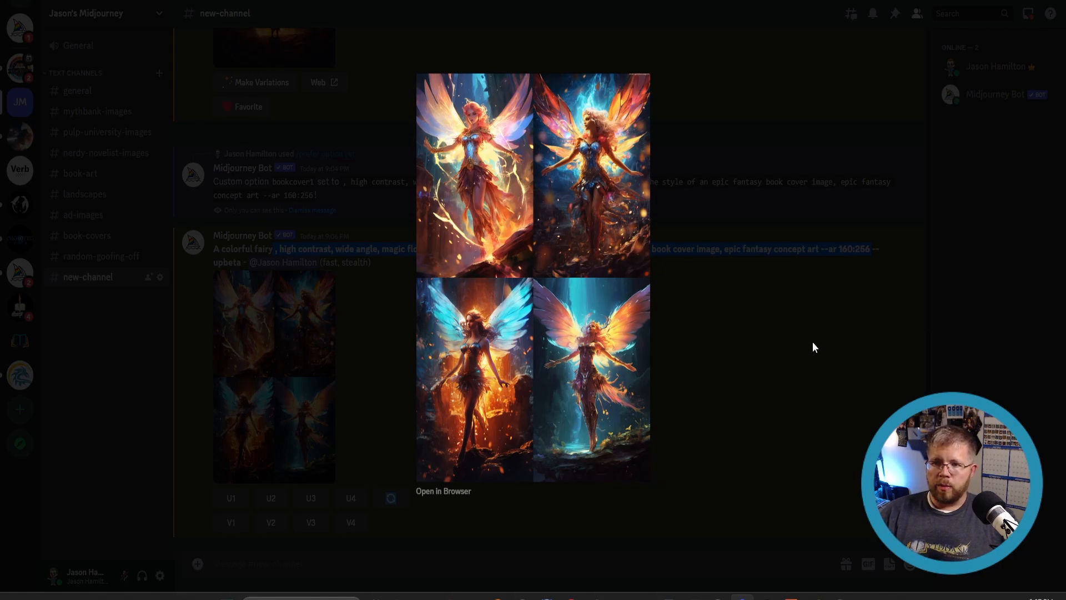
click(814, 347)
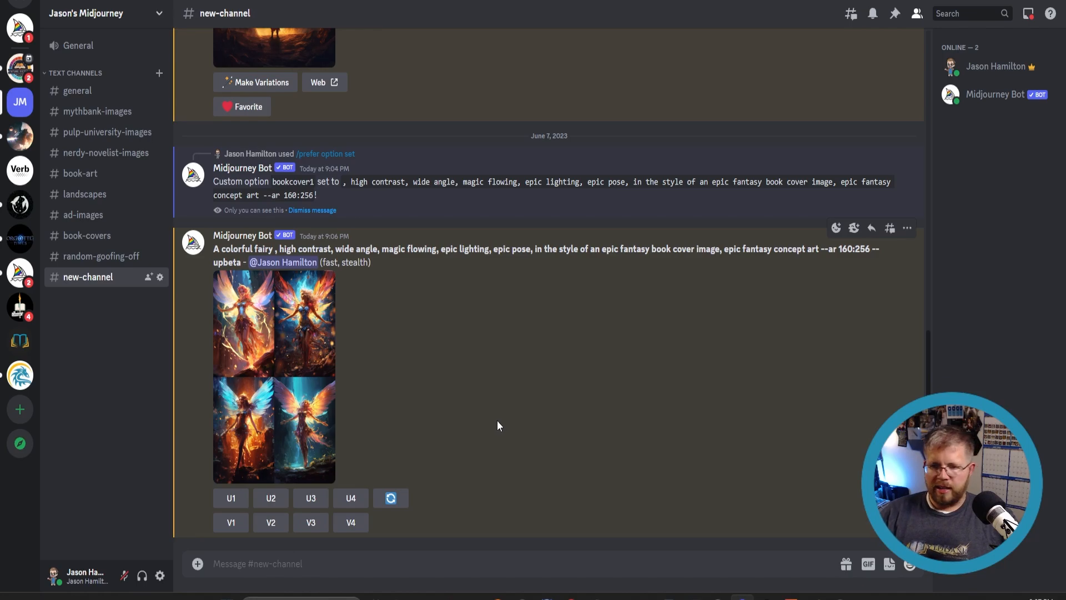
mouse_move(430, 415)
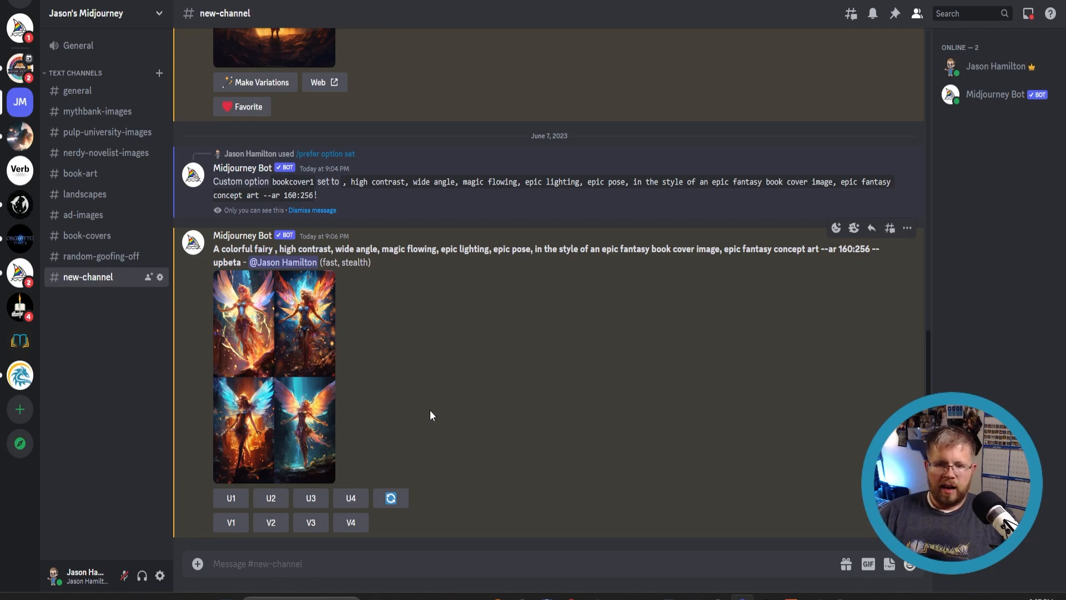
mouse_move(399, 393)
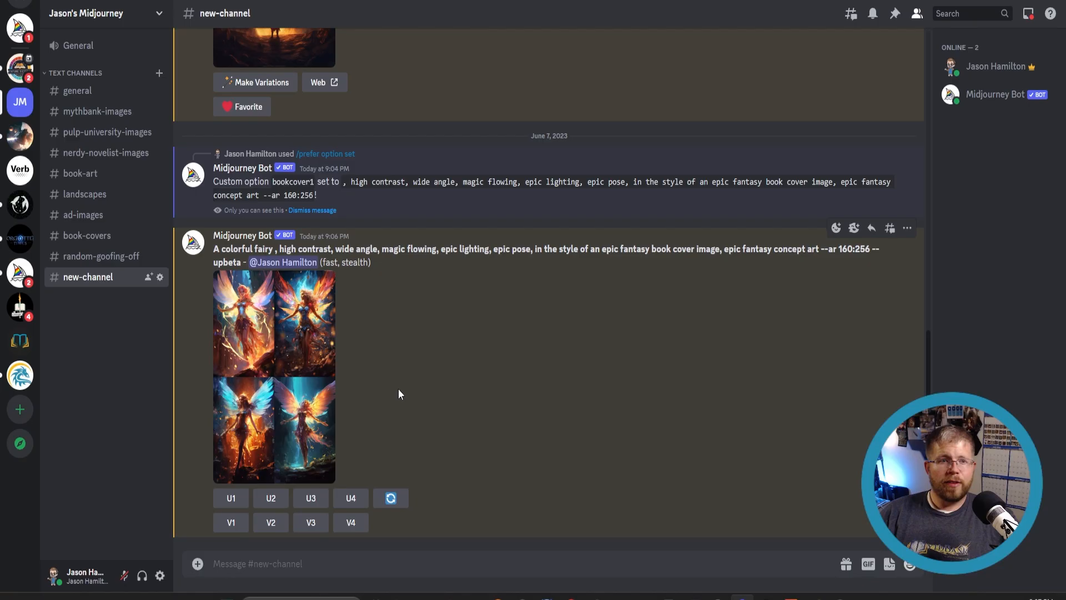